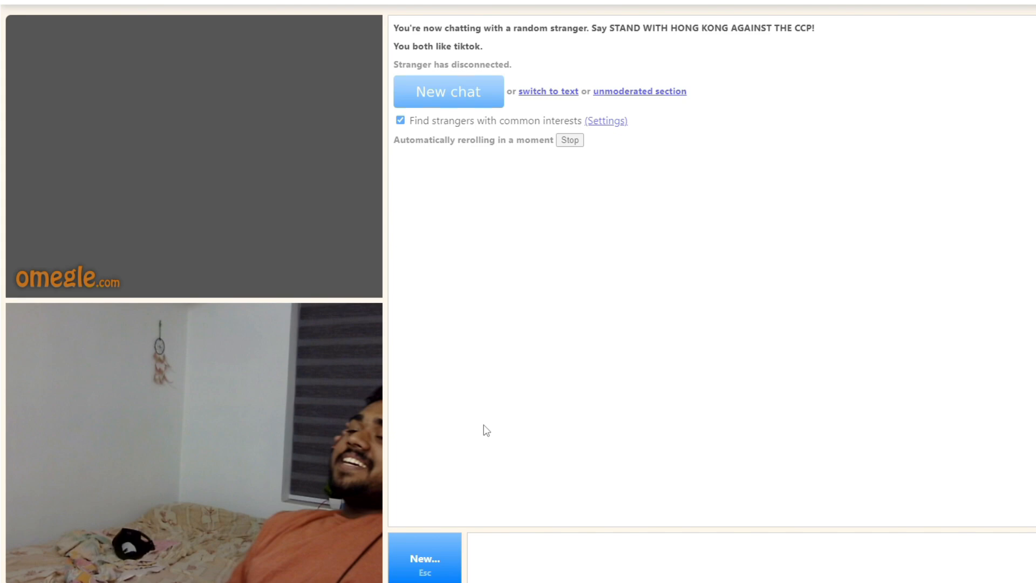
# Step: Start a new chat with another YouTube-interested stranger, then begin ending it with Stop
pyautogui.click(448, 91)
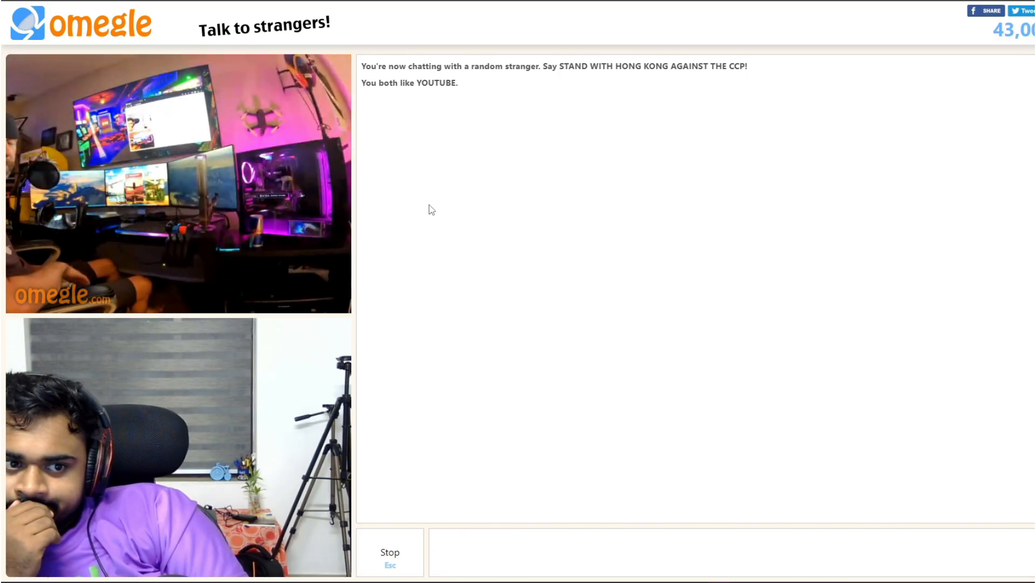
pyautogui.click(390, 551)
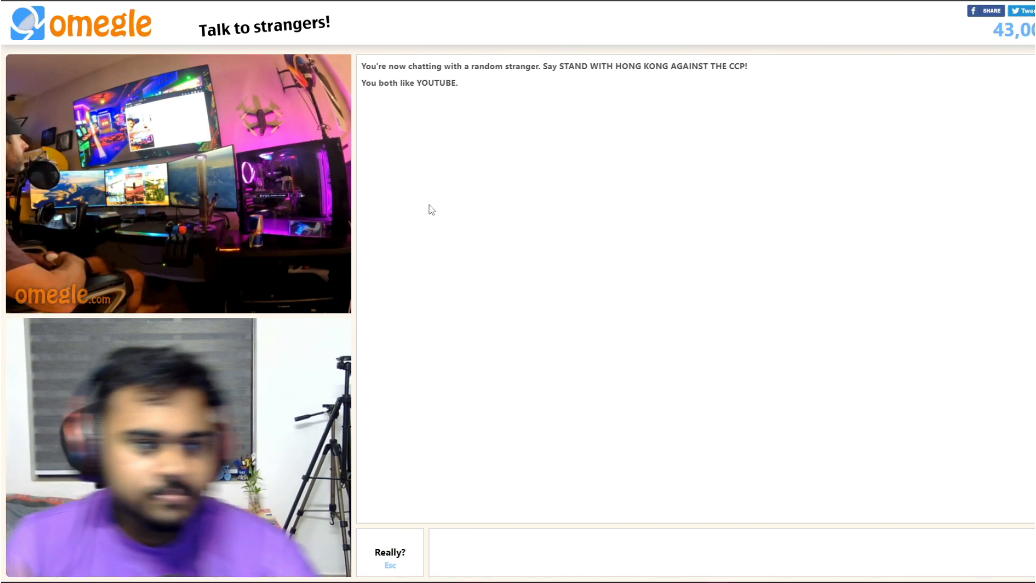